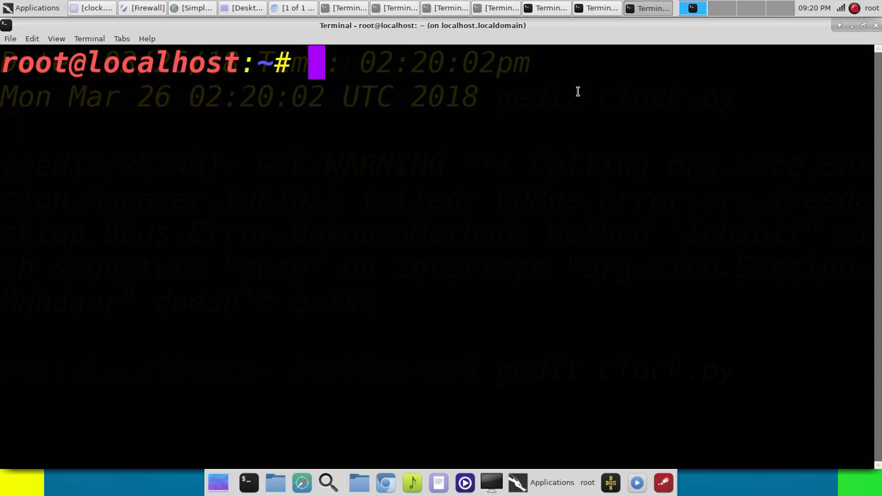
Echo the 'sudo apt-get install' lines for tor, proxychains and torsocks with -y, then clear
{"action": "type", "text": "s"}
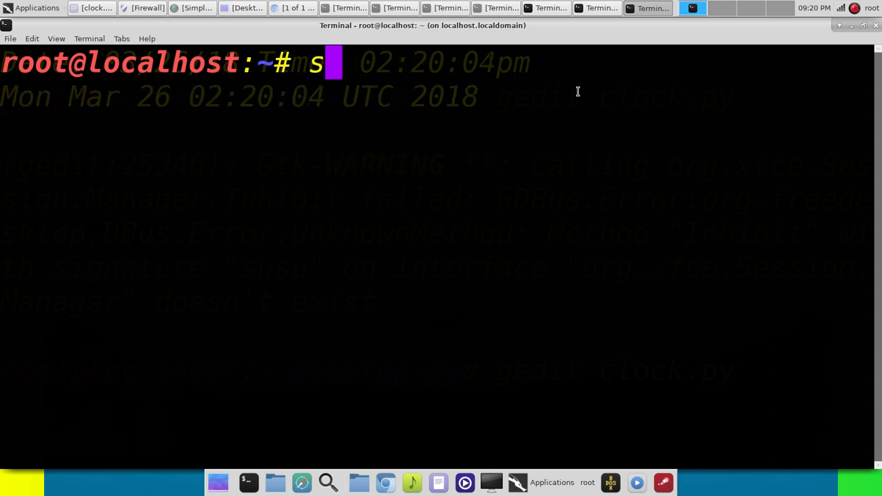
{"action": "type", "text": "udo apt"}
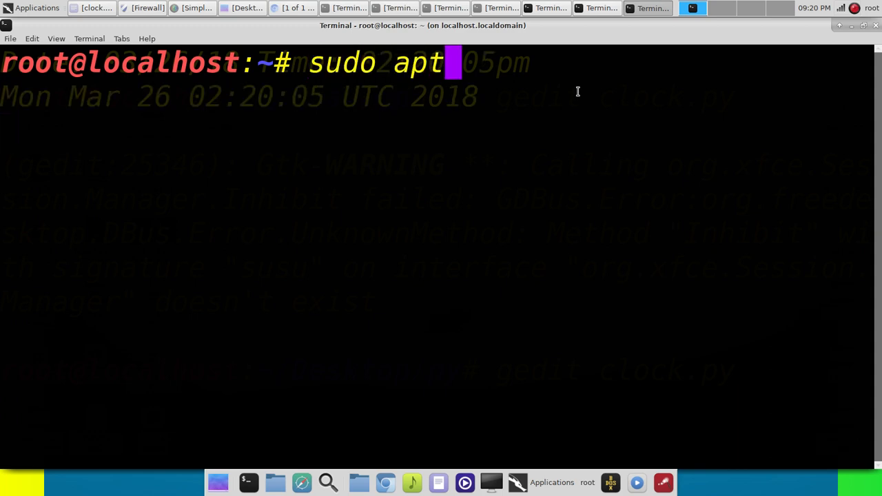
{"action": "type", "text": "-get install tor -y"}
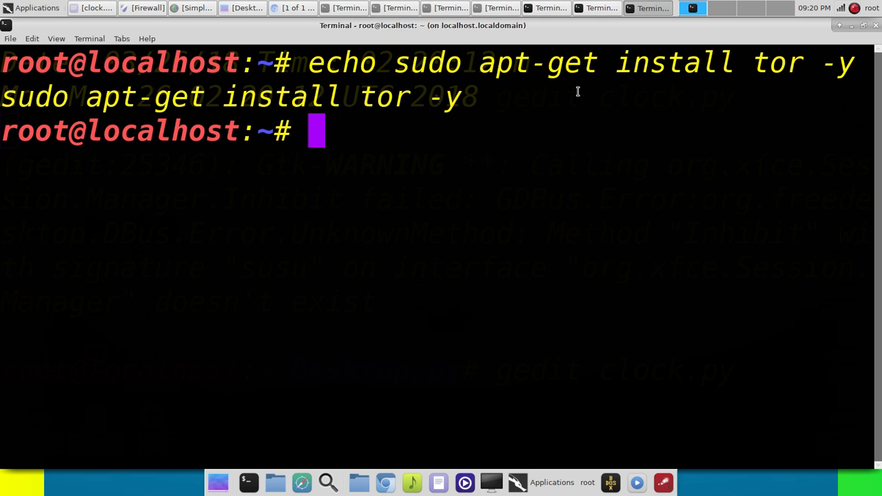
{"action": "type", "text": "ec"}
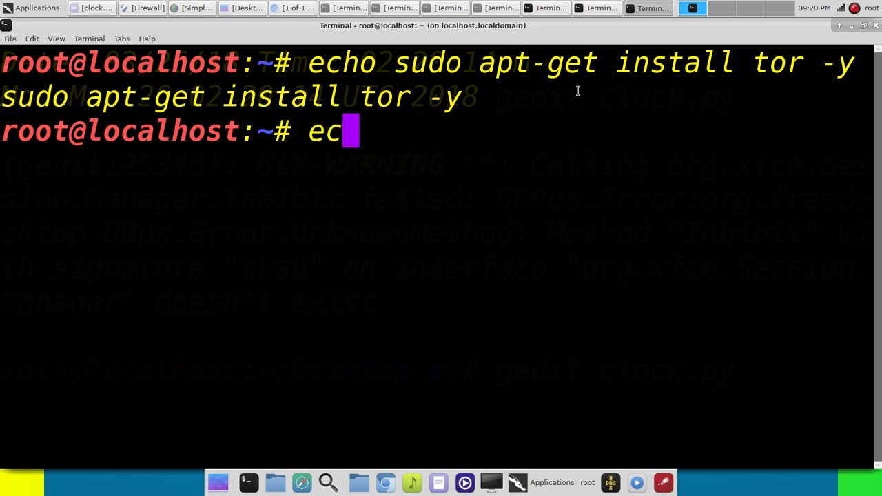
{"action": "type", "text": "ho"}
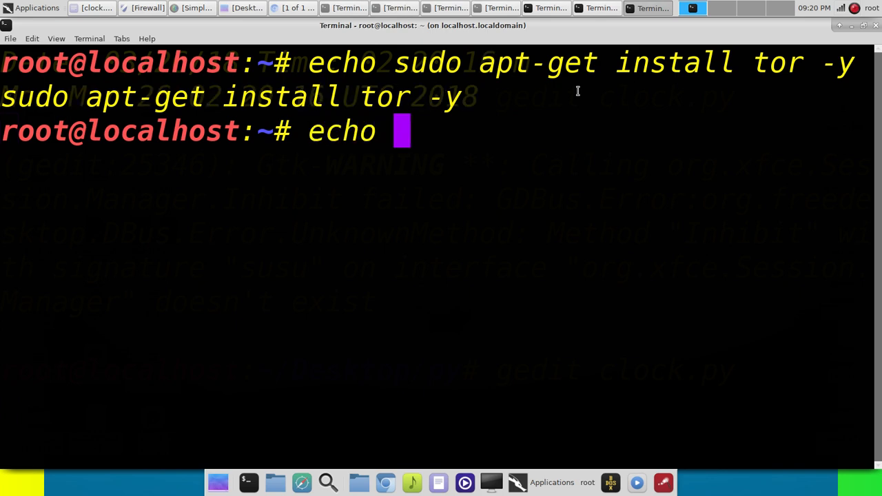
{"action": "type", "text": "sudo apt-get install proxychains -y"}
{"action": "type", "text": "echo sudo"}
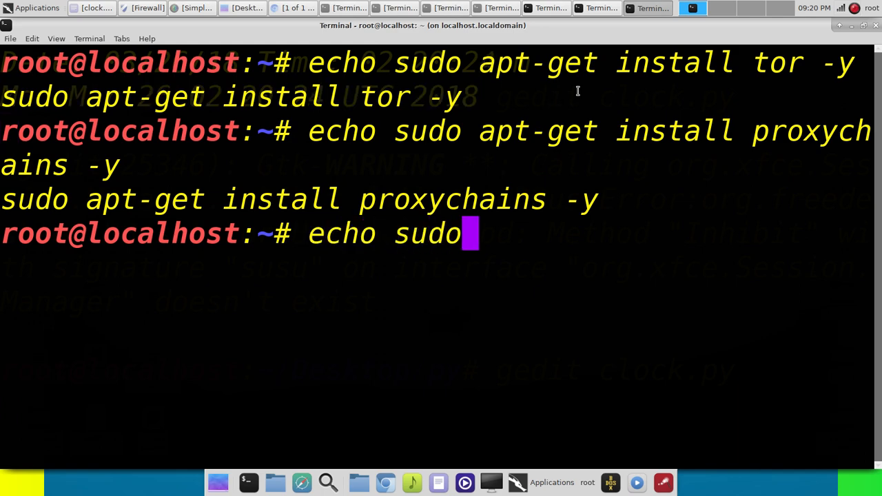
{"action": "type", "text": "apt-get install"}
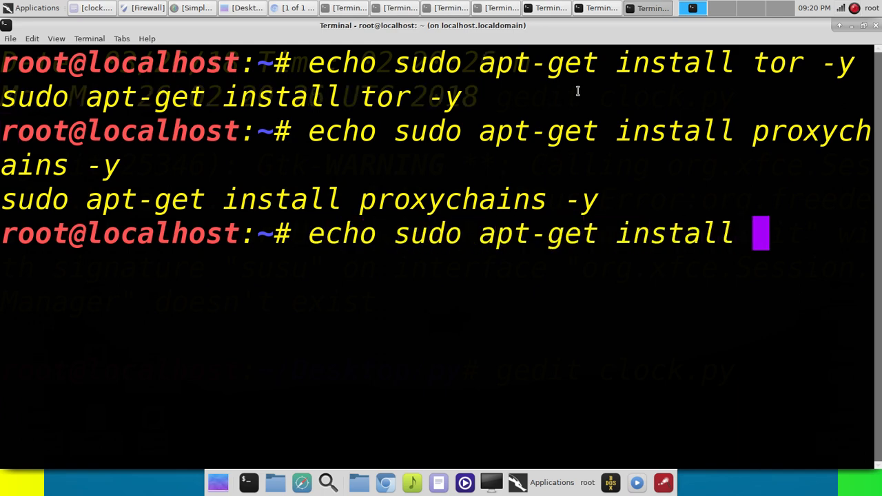
{"action": "type", "text": "torsocks -y"}
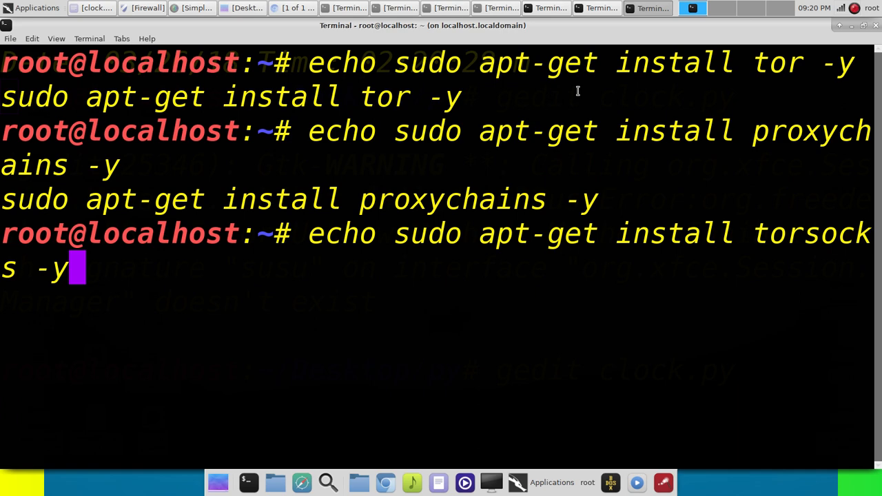
{"action": "key", "text": "Return"}
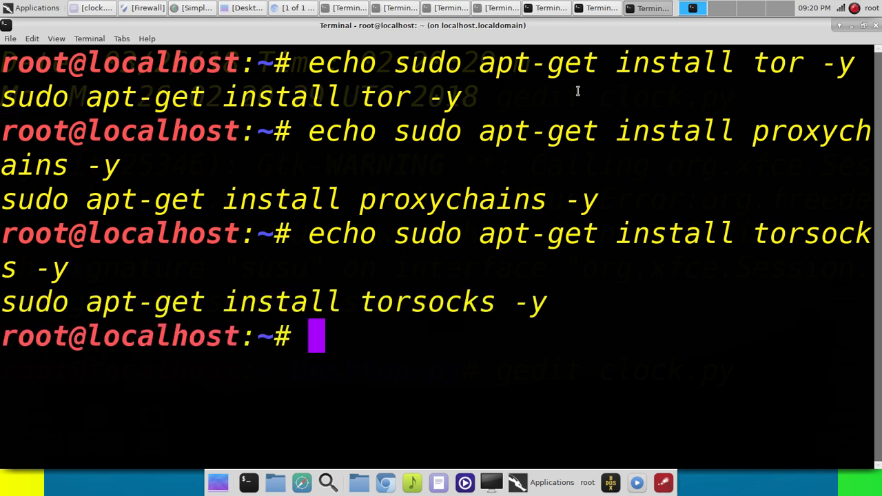
{"action": "type", "text": "clear"}
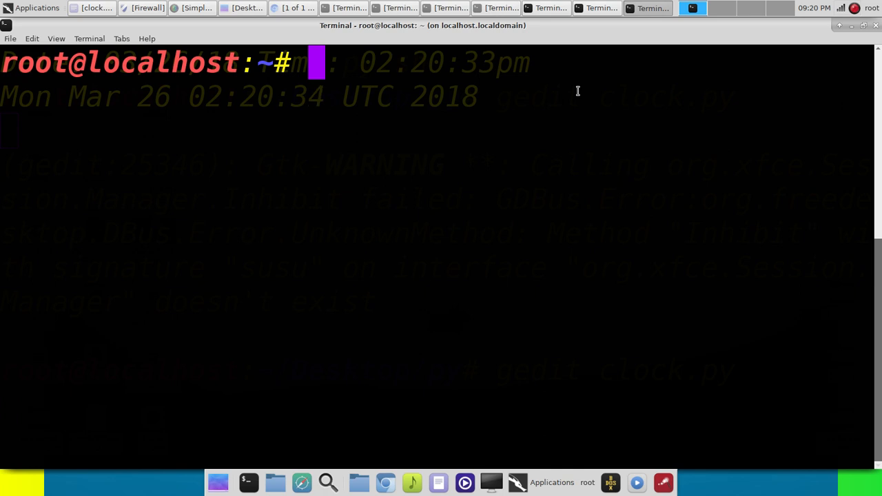
Run 'service tor start' to bring up the Tor service
{"action": "type", "text": "service tor start"}
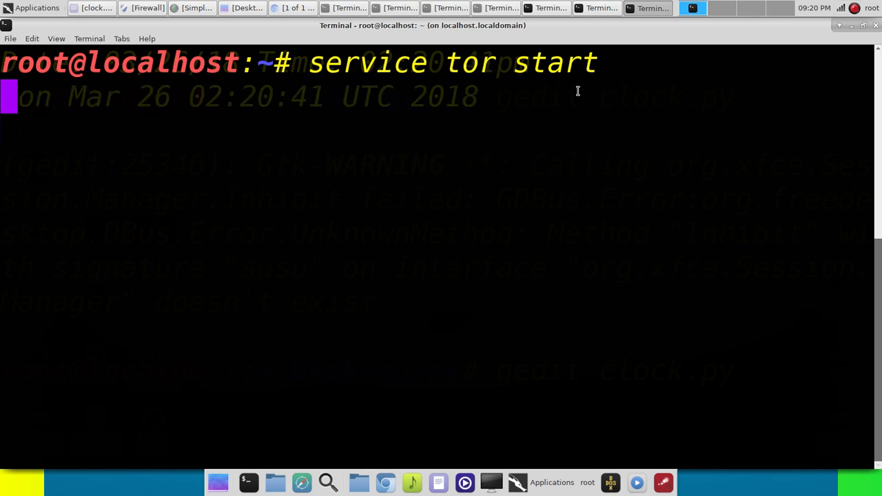
{"action": "key", "text": "Return"}
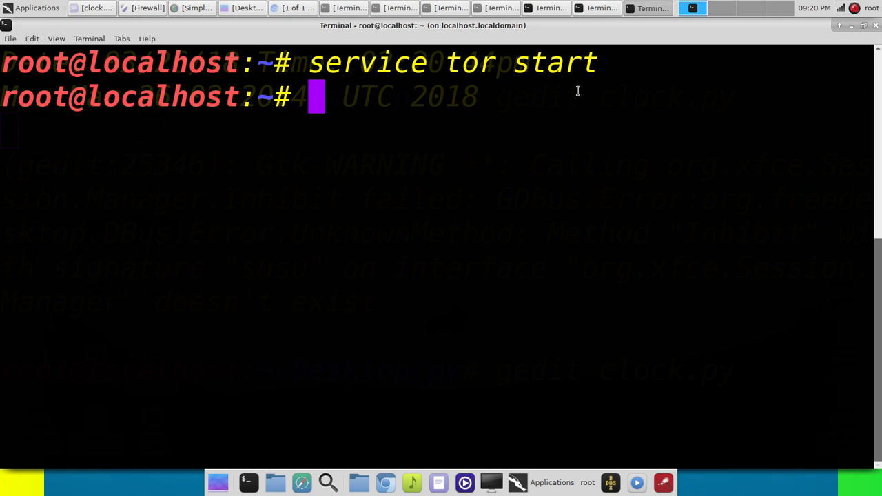
Run 'proxychains konqeuror icanhazip.com', which fails with 'konqeuror: not found'
{"action": "type", "text": "proxychains"}
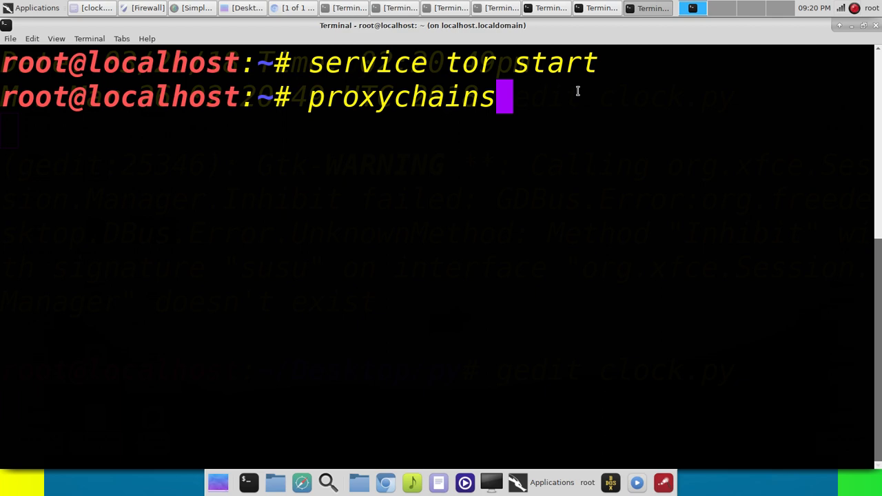
{"action": "type", "text": "konqeuror"}
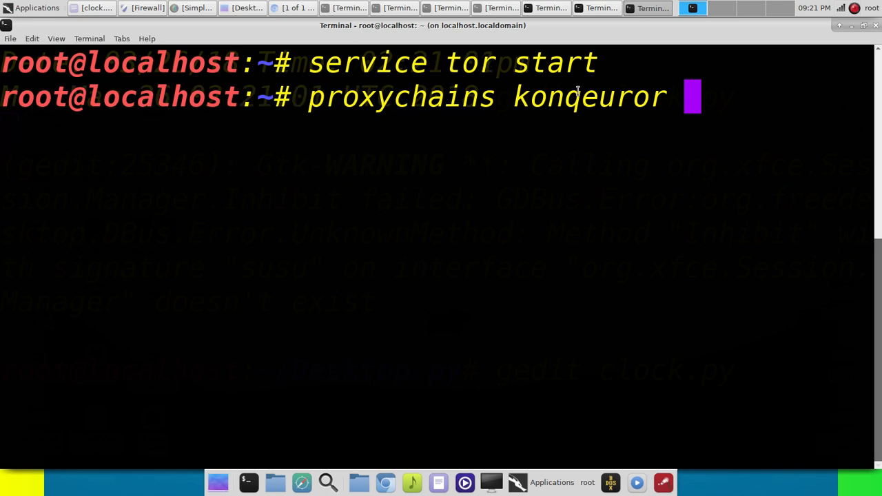
{"action": "type", "text": "ica"}
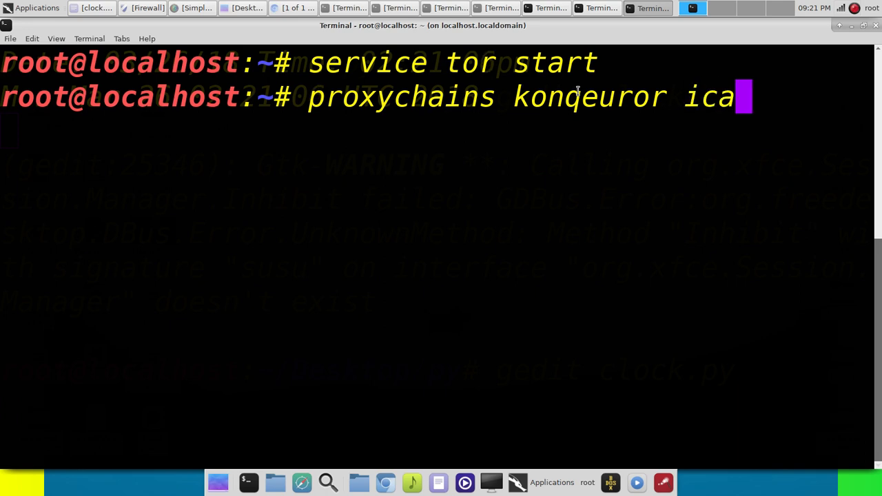
{"action": "type", "text": "nhazip.co"}
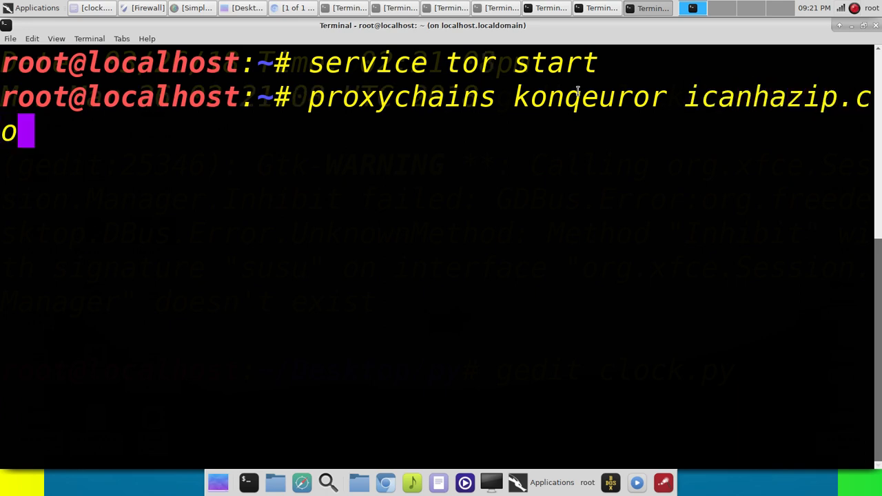
{"action": "type", "text": "m"}
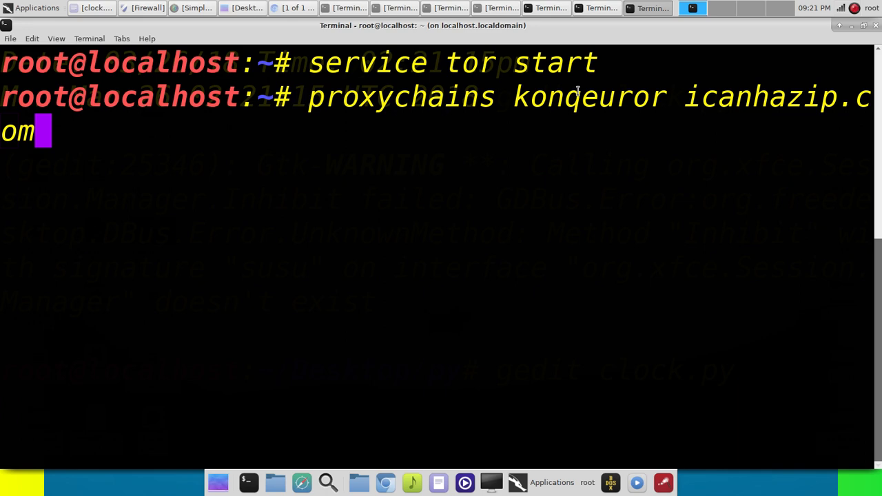
{"action": "key", "text": "Return"}
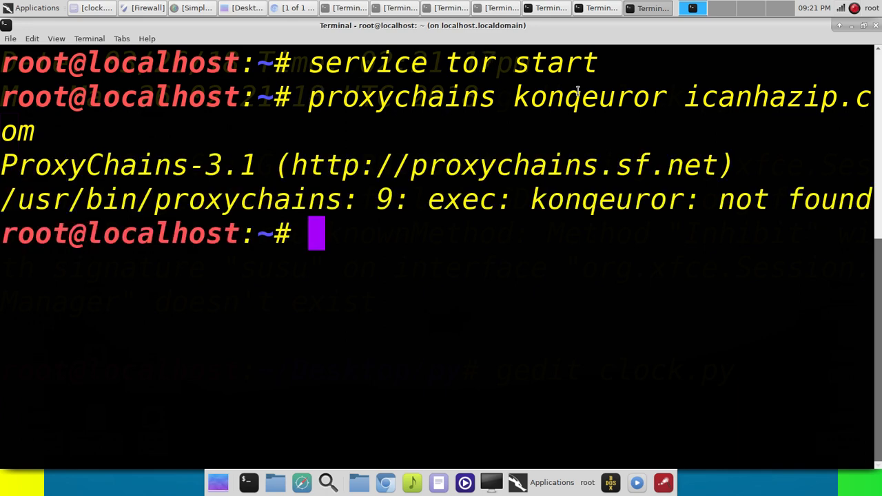
Launch 'proxychains konqueror icanhazip.com', opening the page showing 192.42.116.13
{"action": "type", "text": "proxychains"}
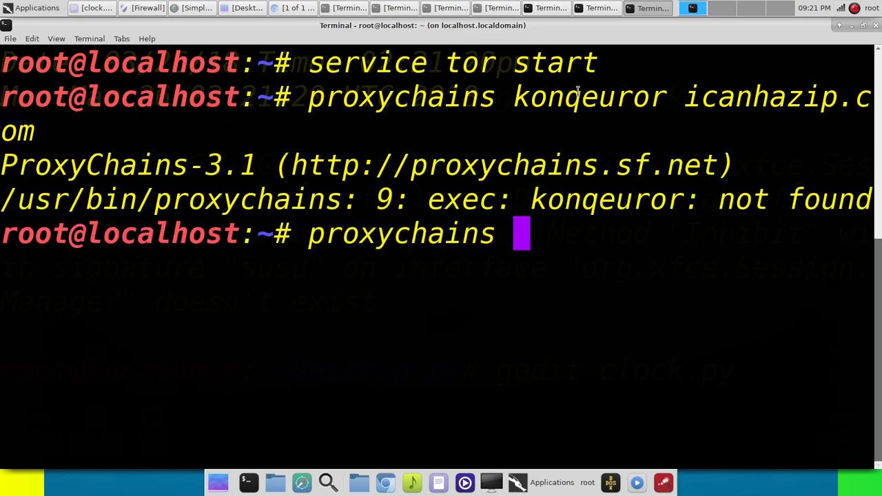
{"action": "type", "text": "konqueroro"}
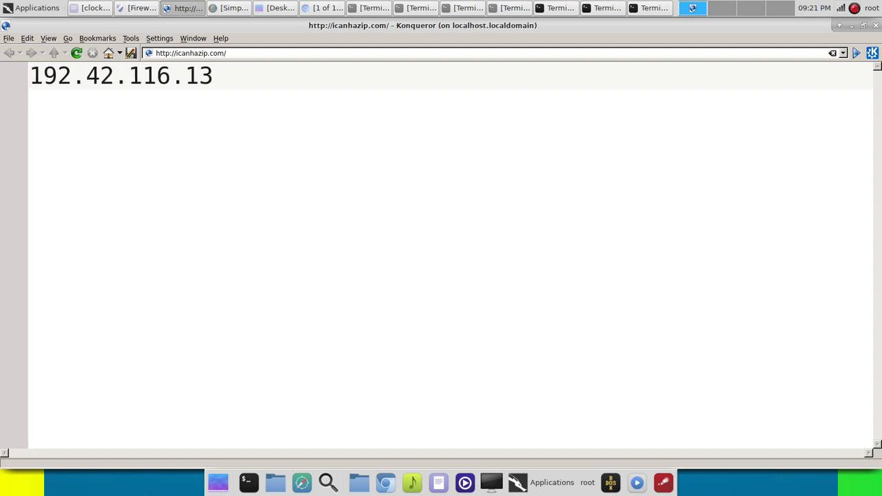
{"action": "mouse_move", "coordinate": [594, 264]}
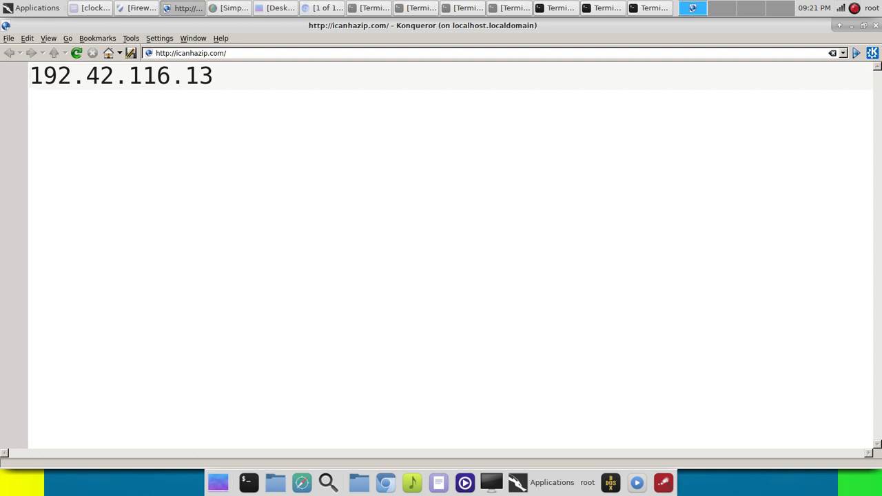
{"action": "mouse_move", "coordinate": [763, 71]}
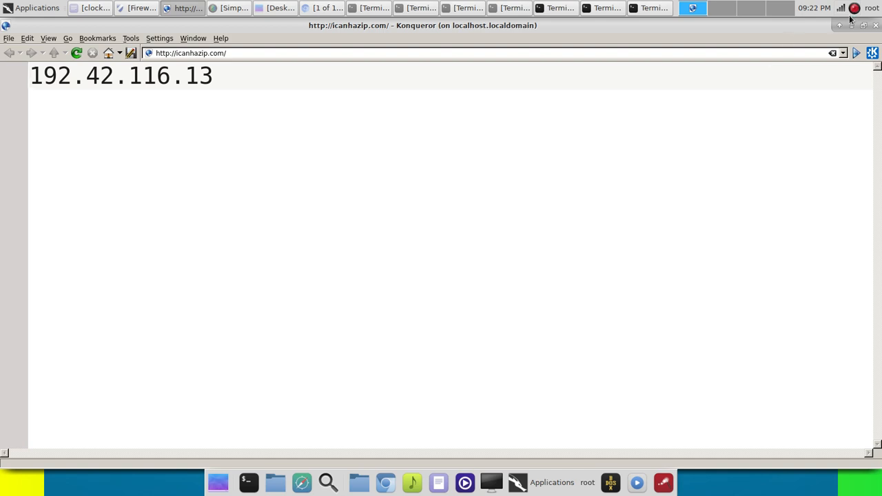
{"action": "mouse_move", "coordinate": [850, 20]}
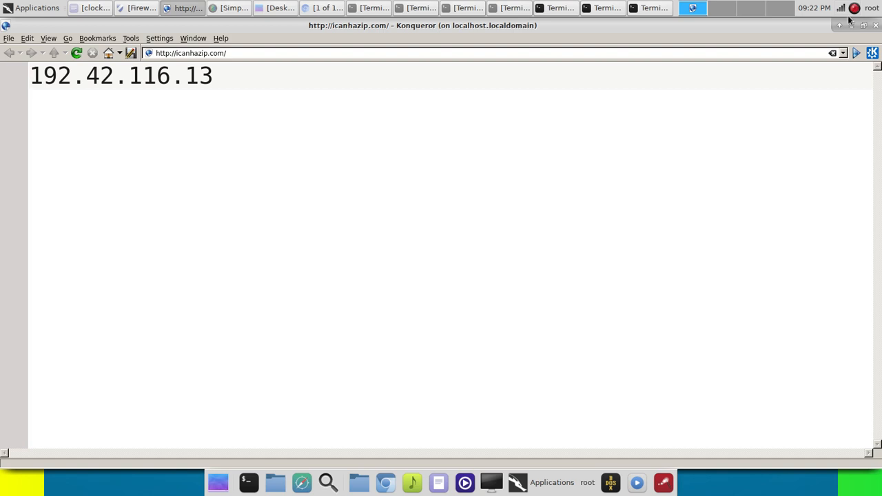